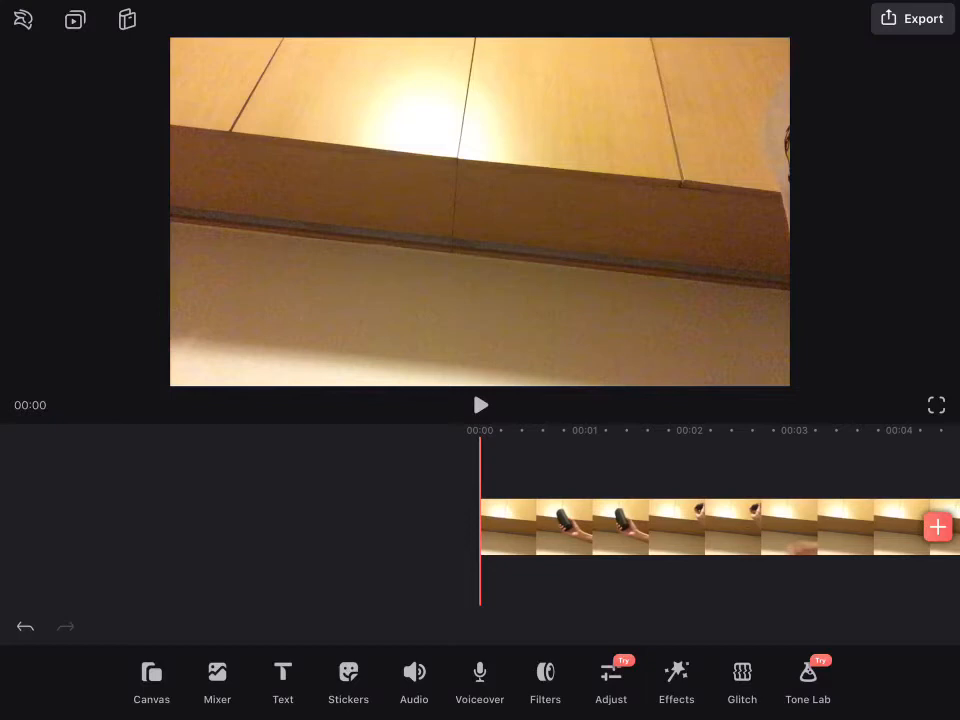
Select the video clip on the timeline to reveal its clip editing toolbar
click(480, 404)
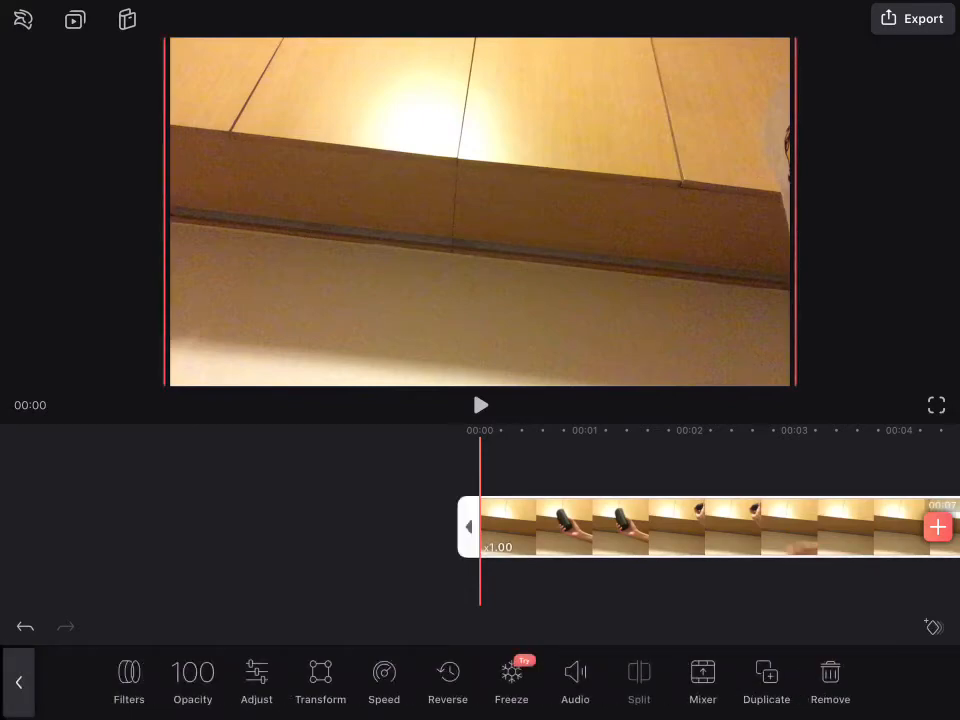
Apply Reverse to the clip and play the backwards result in the preview
click(448, 680)
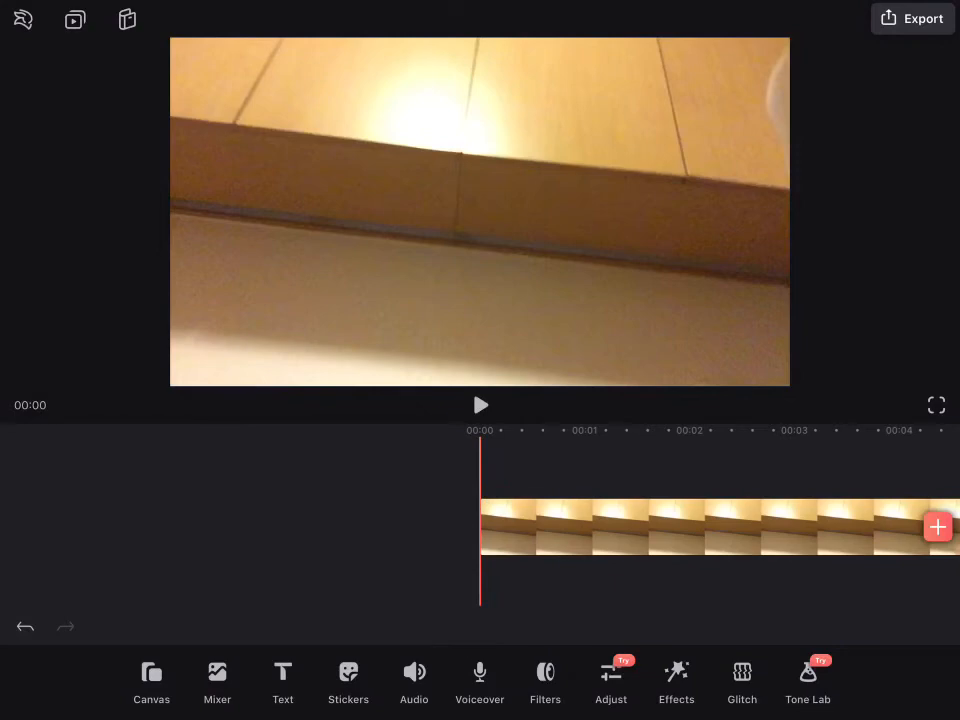
click(480, 404)
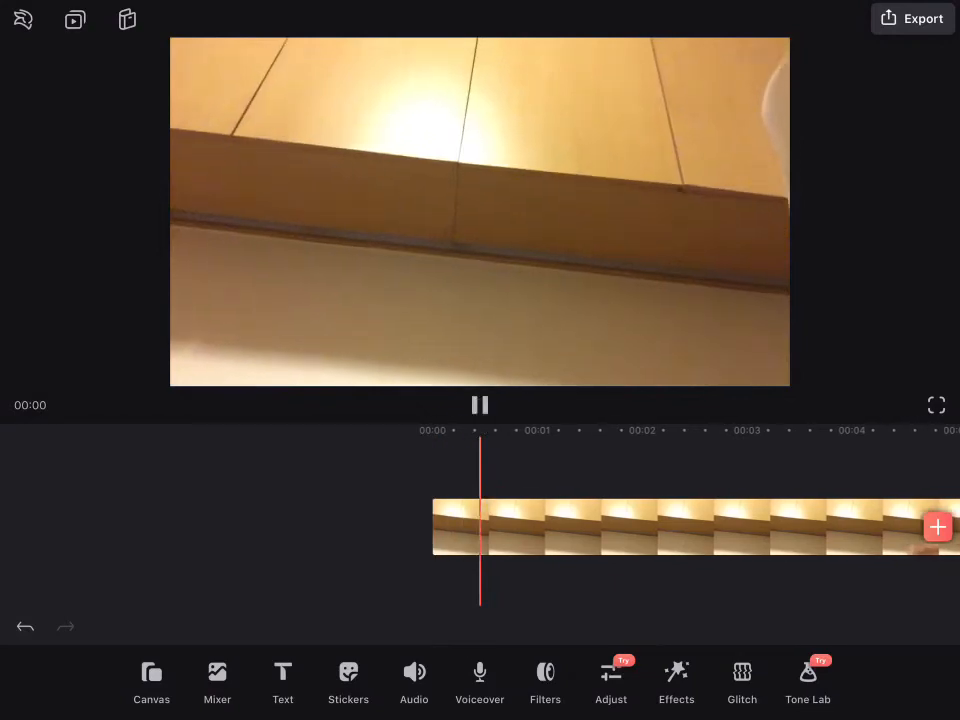